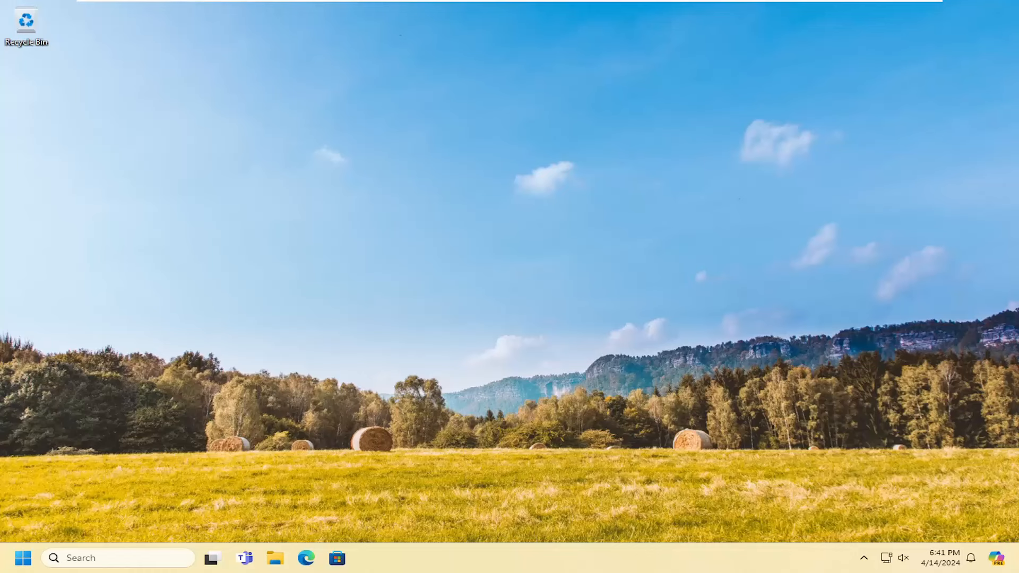
mouse_move(460, 243)
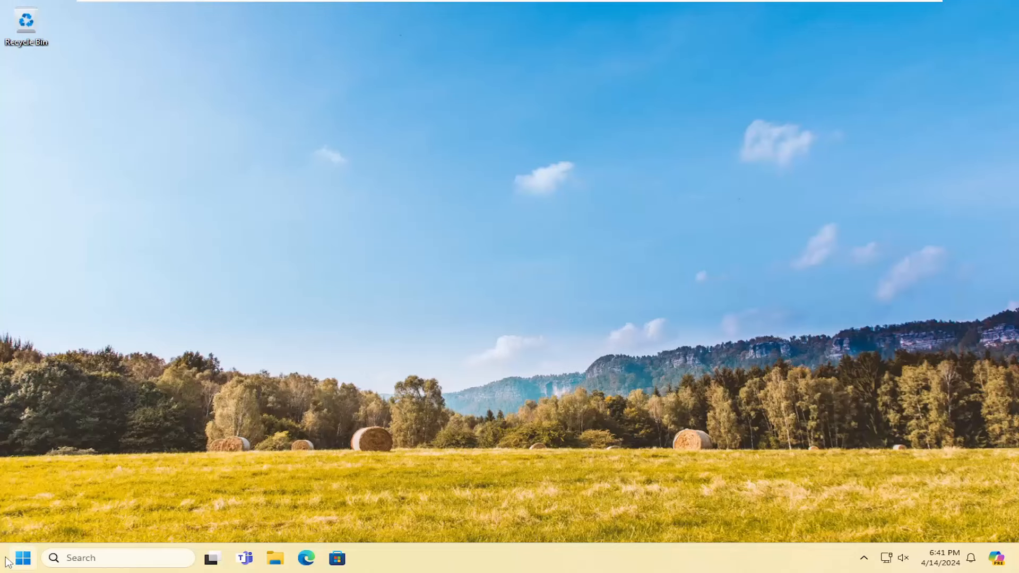
- Search Start for "device manager" and launch Device Manager from the best match
type("device m")
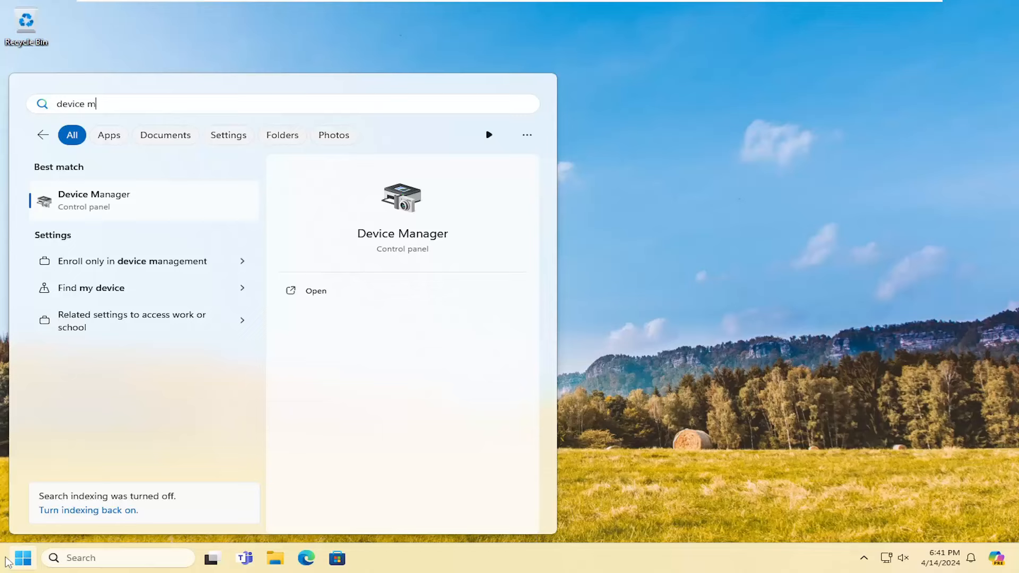
type("anager")
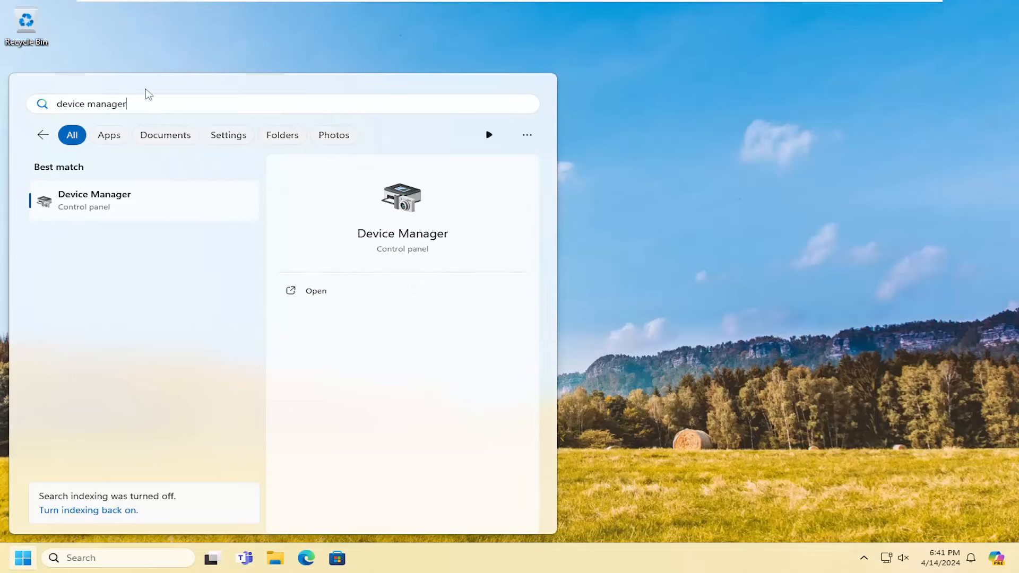
left_click(316, 291)
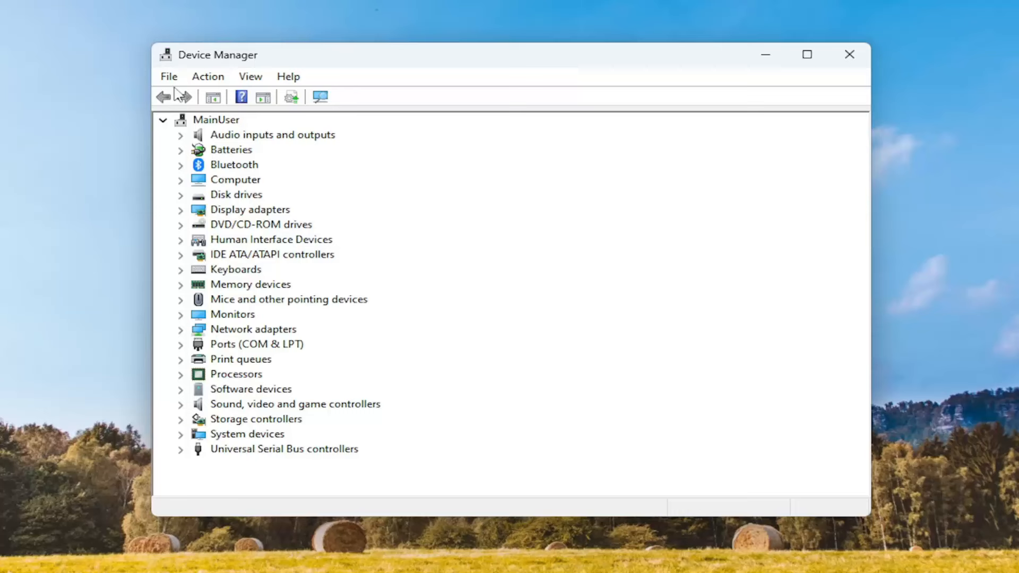
- Glance at the Help menu, then expand Batteries and select Microsoft AC Adapter
left_click(287, 77)
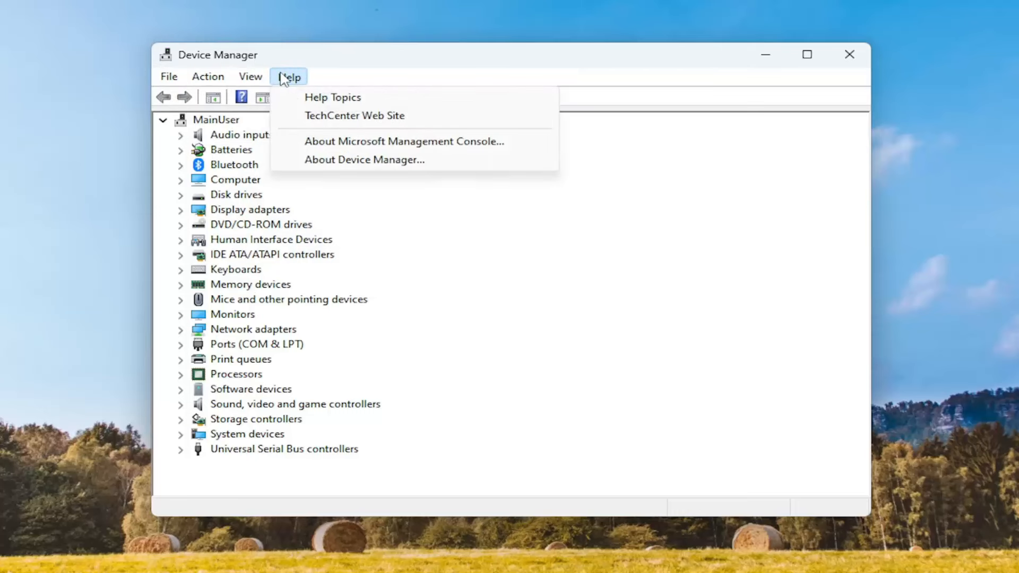
left_click(230, 150)
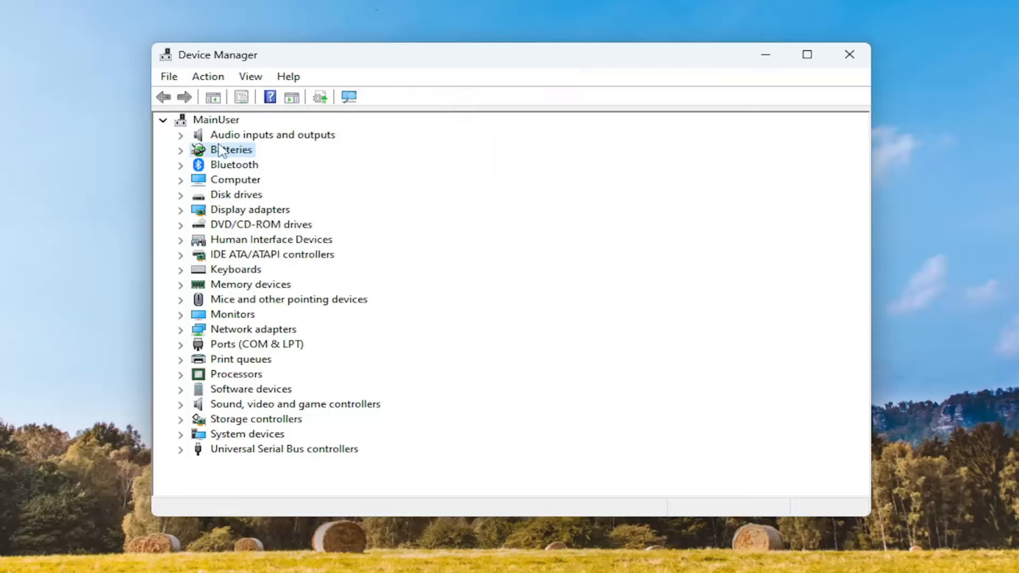
left_click(180, 149)
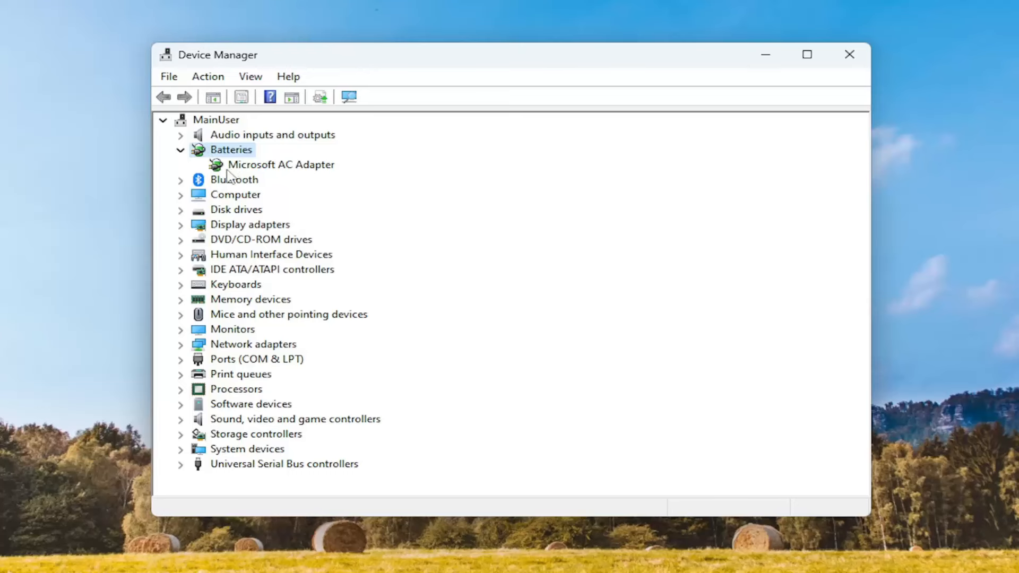
left_click(279, 163)
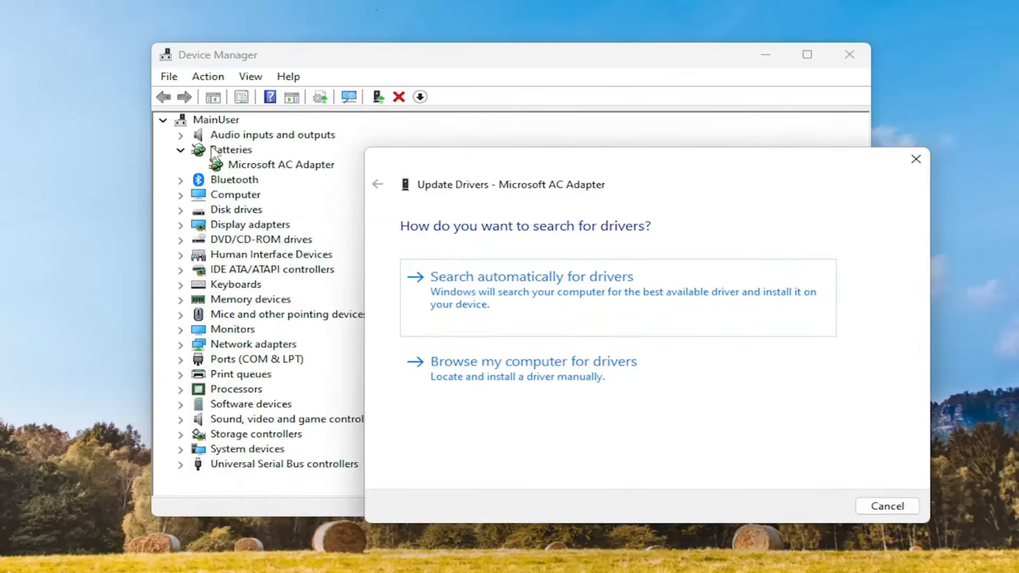
mouse_move(664, 158)
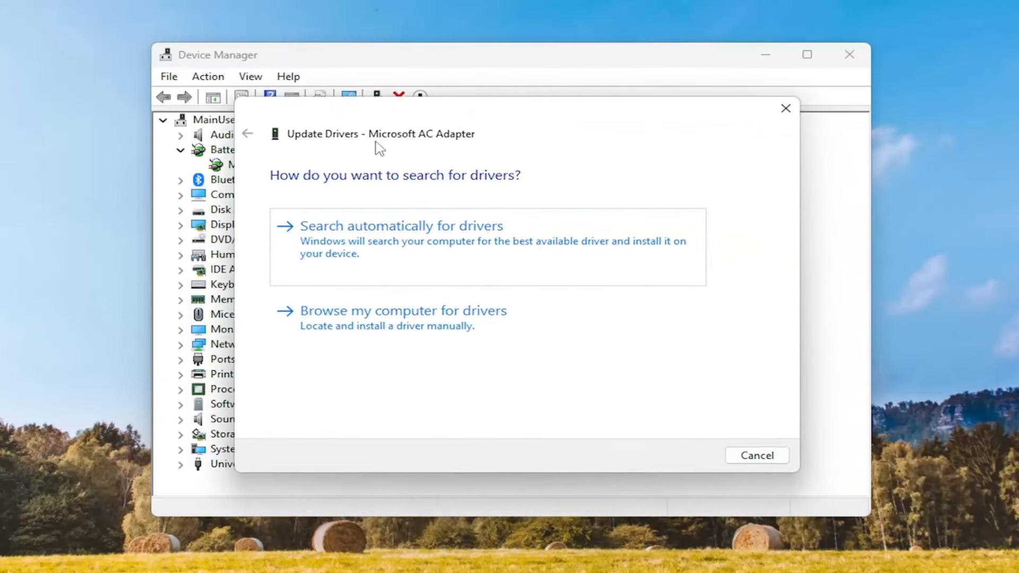
mouse_move(390, 263)
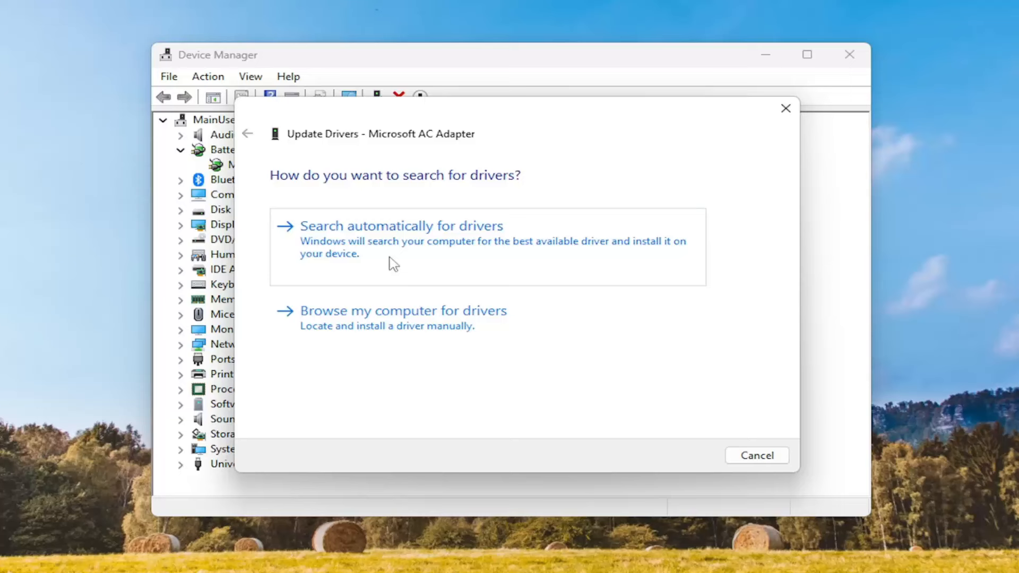
mouse_move(408, 324)
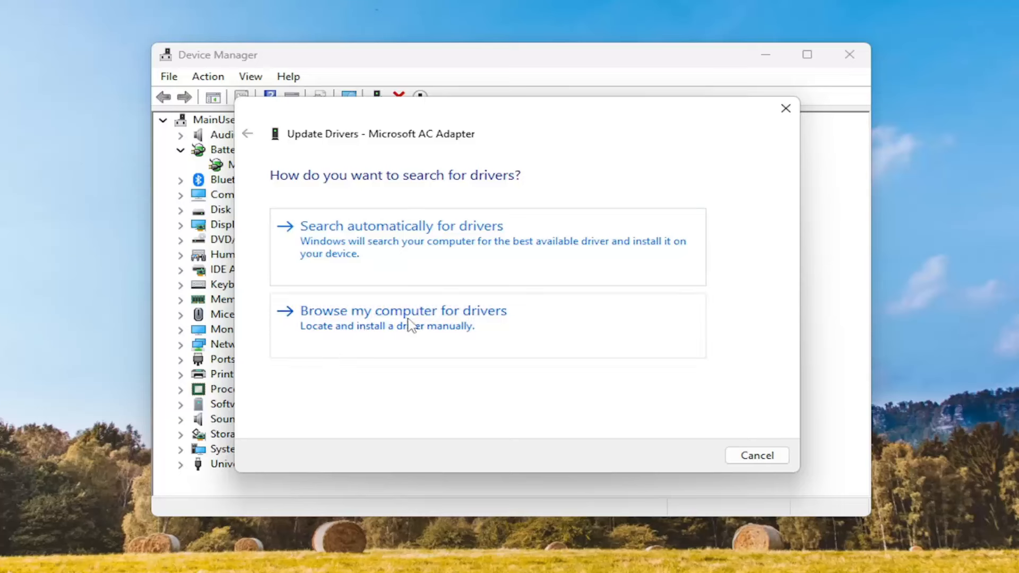
- Choose Browse my computer for drivers, then Let me pick from a list of available drivers
left_click(401, 310)
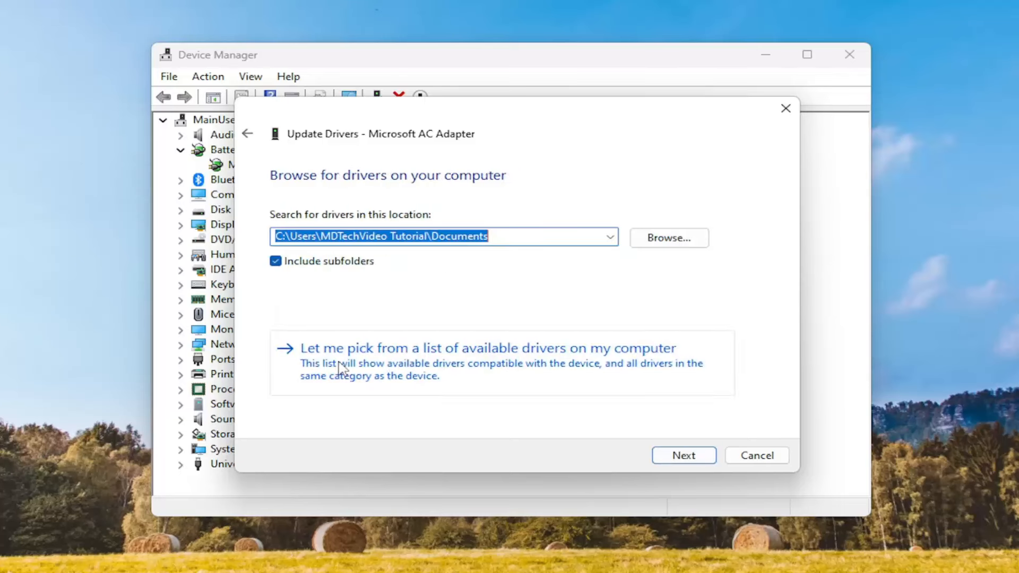
mouse_move(482, 368)
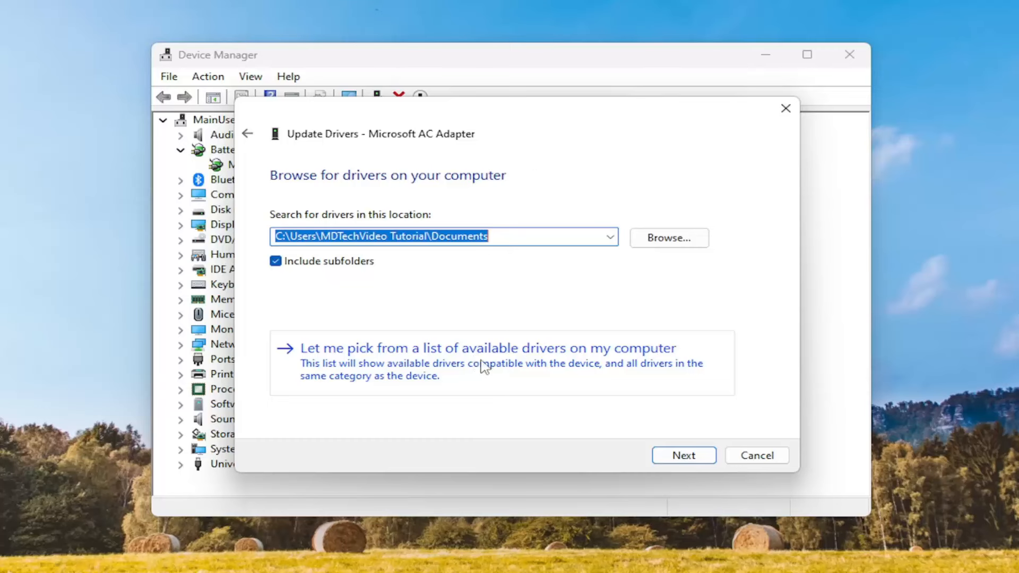
left_click(484, 348)
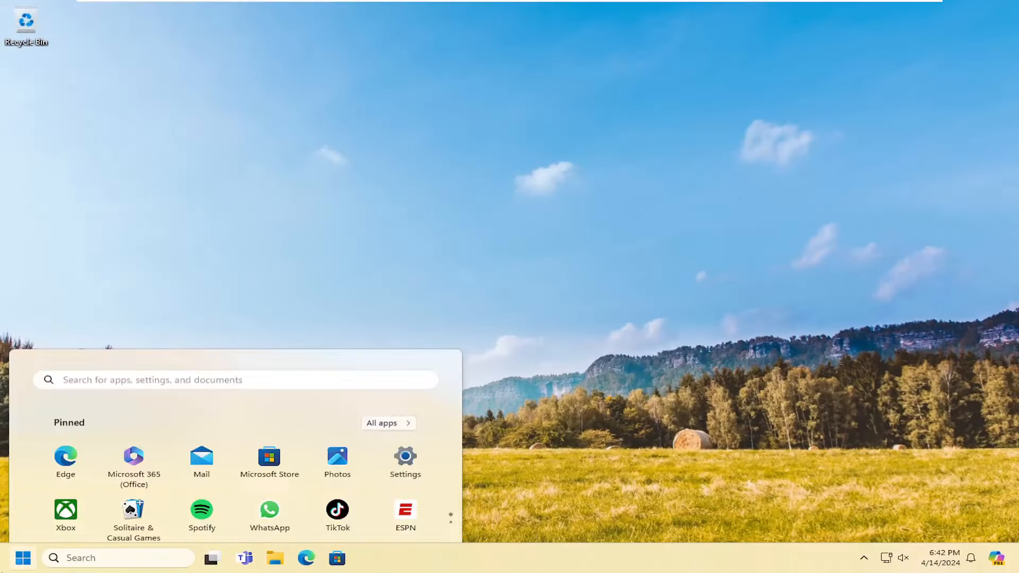
- Search Start for "settings" and go to the Apps category in Settings
type("settings")
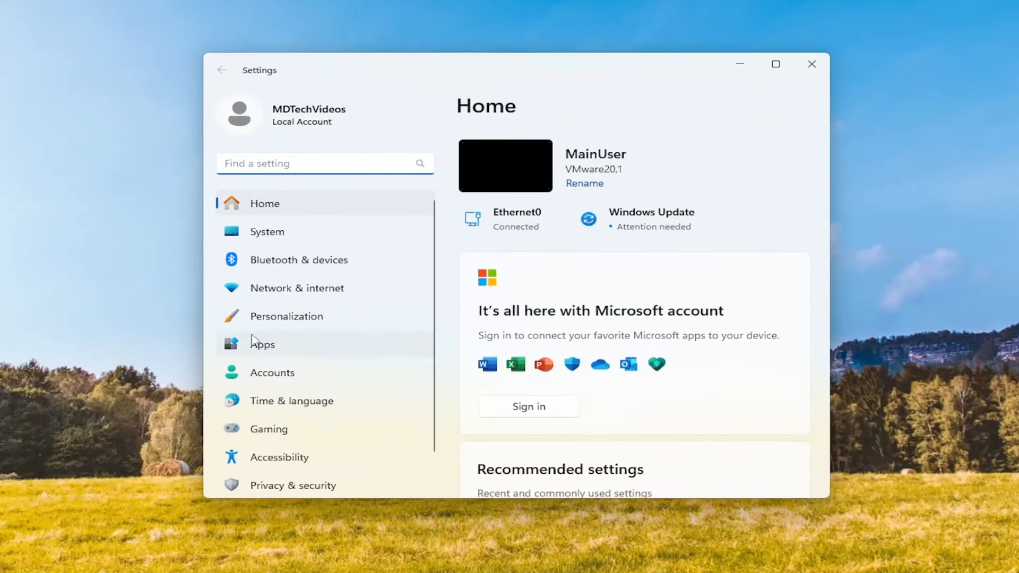
left_click(263, 344)
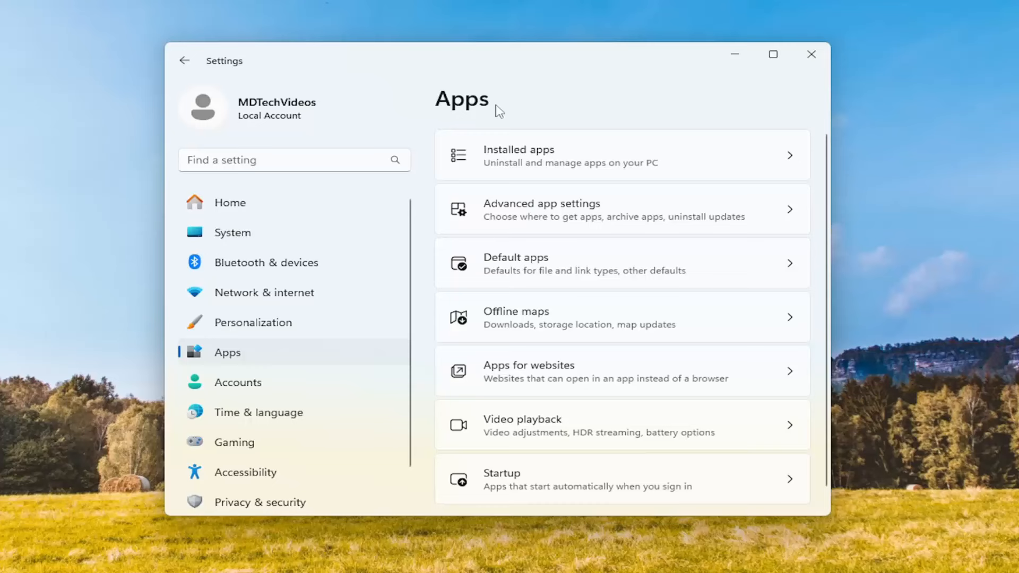
mouse_move(544, 162)
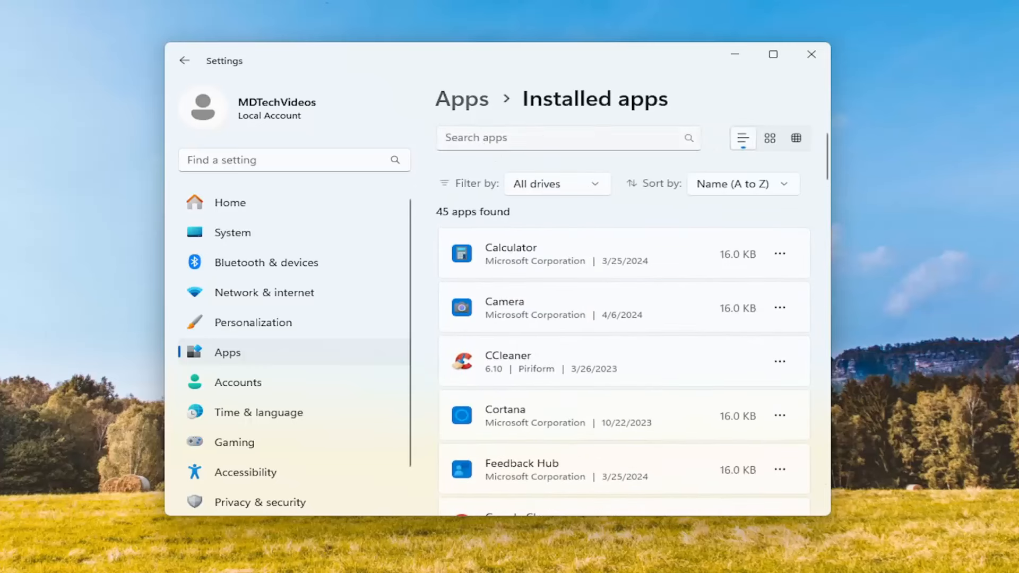
mouse_move(500, 314)
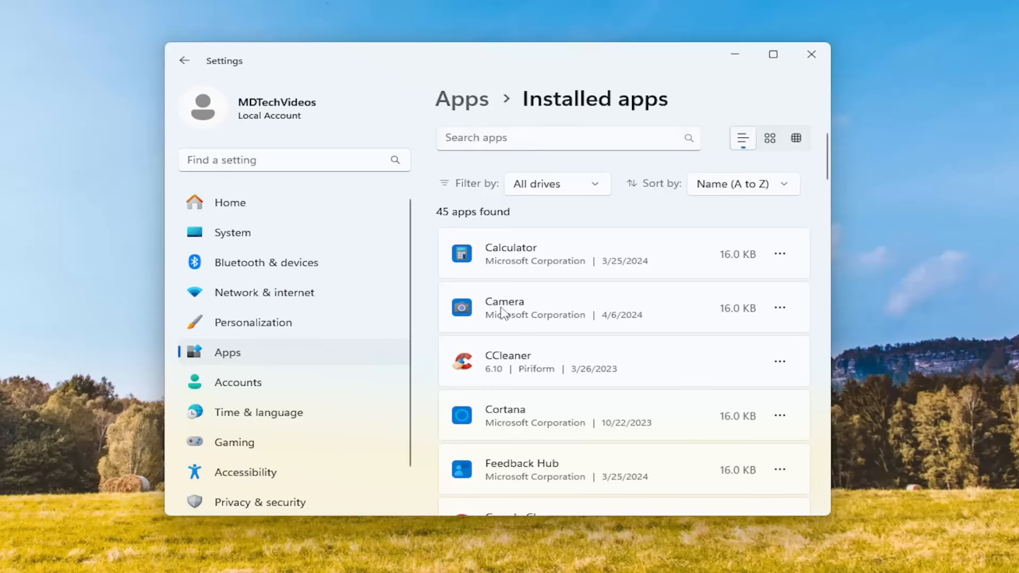
mouse_move(518, 320)
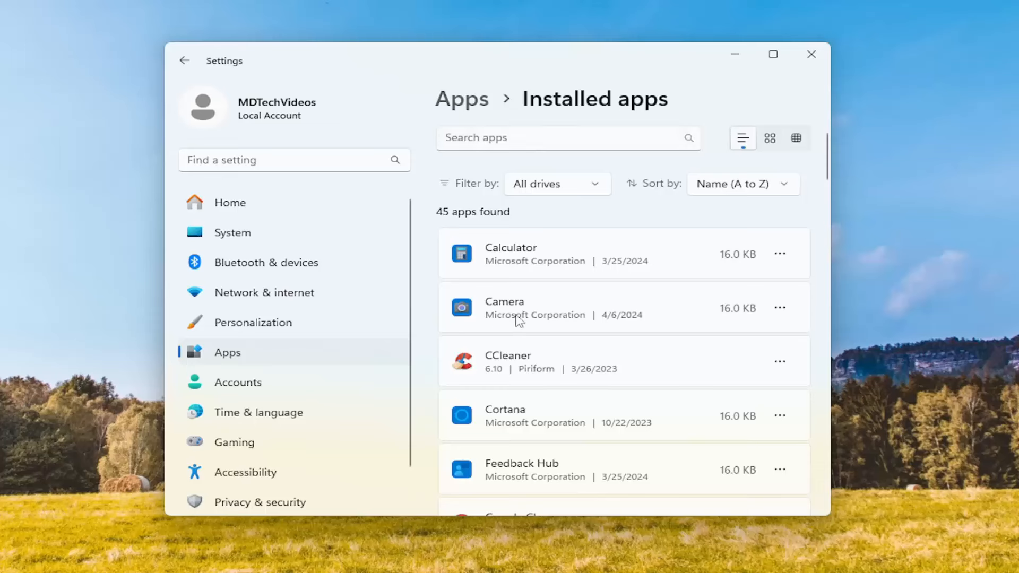
mouse_move(549, 315)
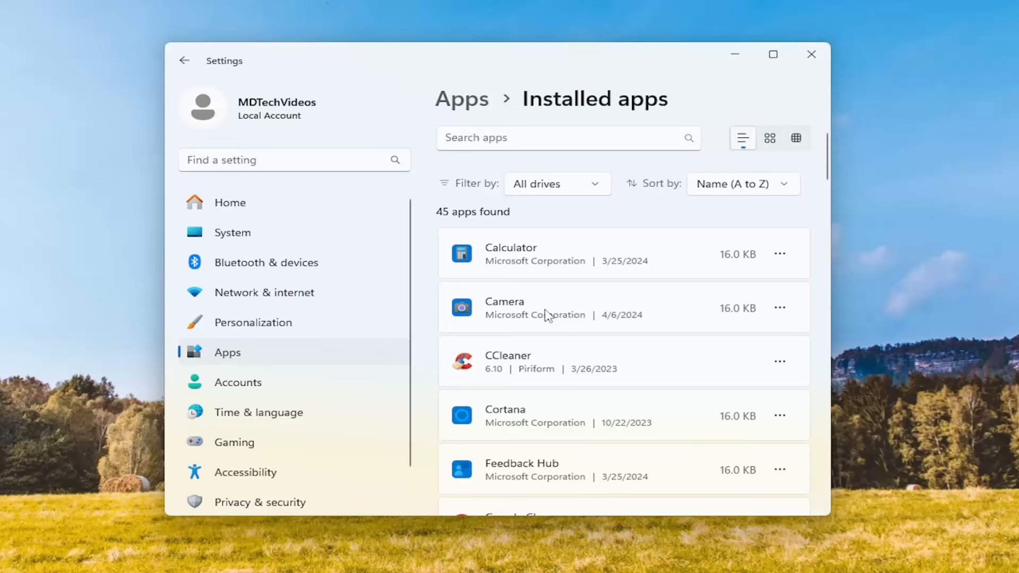
mouse_move(559, 305)
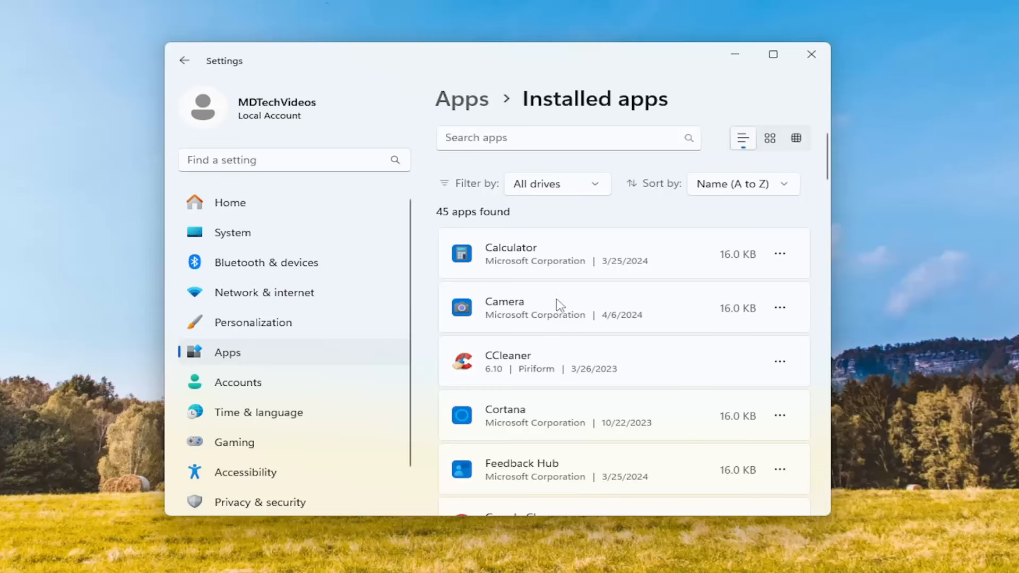
- From Camera's more-actions menu, reach Advanced options and scroll to the Reset section
left_click(779, 308)
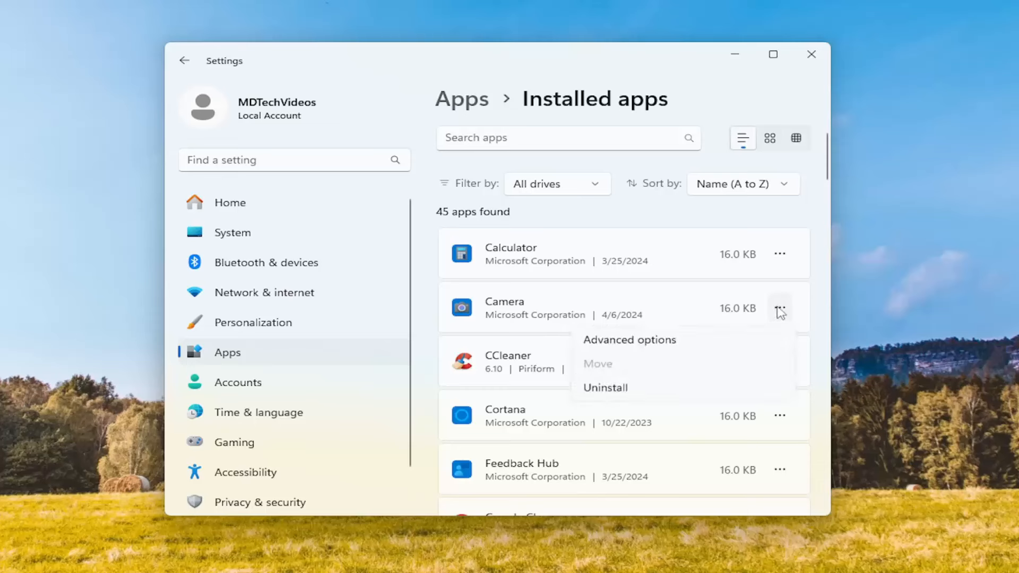
left_click(628, 340)
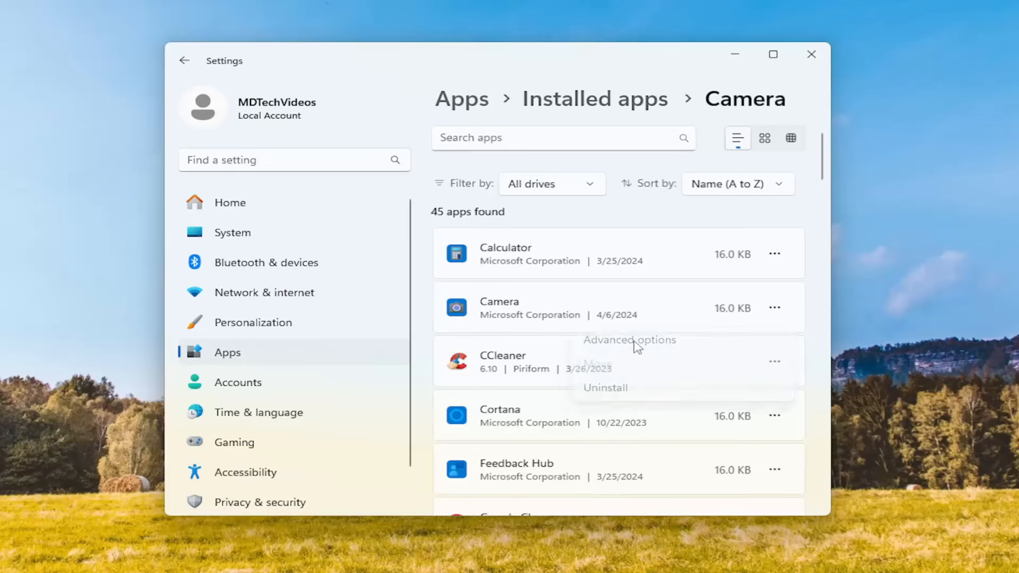
left_click(628, 340)
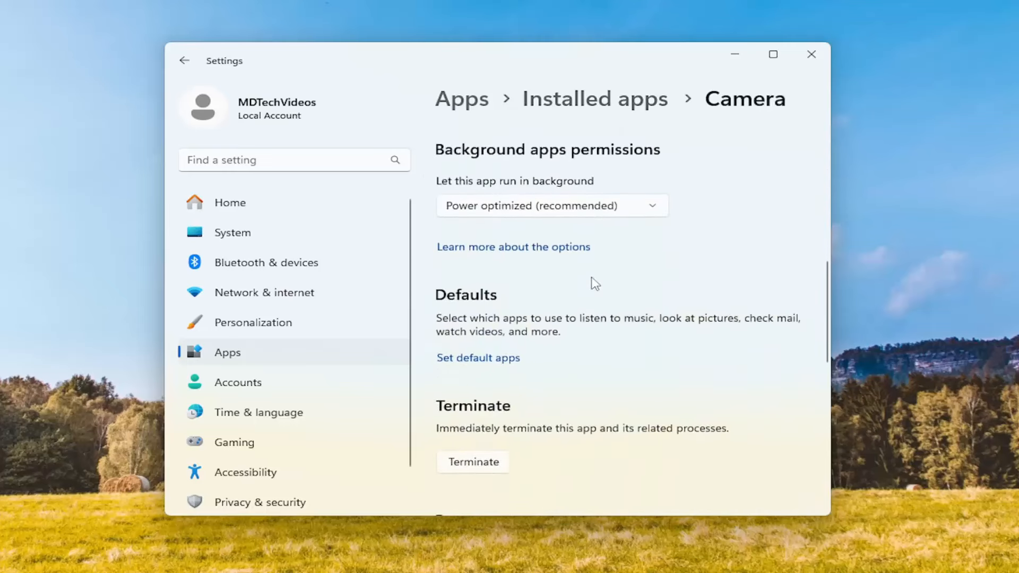
scroll("down", 3)
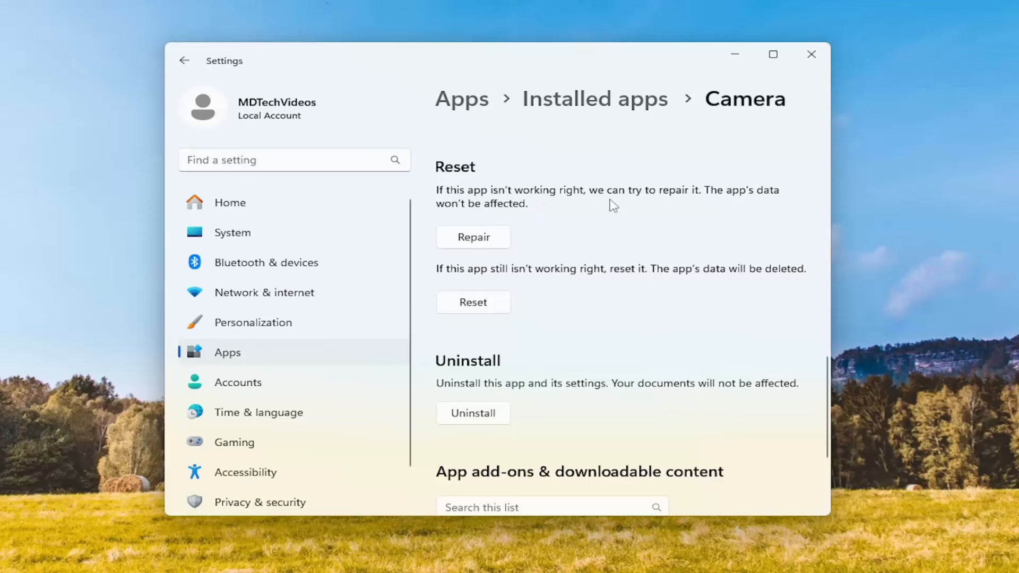
- Repair the Camera app until the checkmark shows, then request Reset to raise the data-deletion warning
left_click(473, 237)
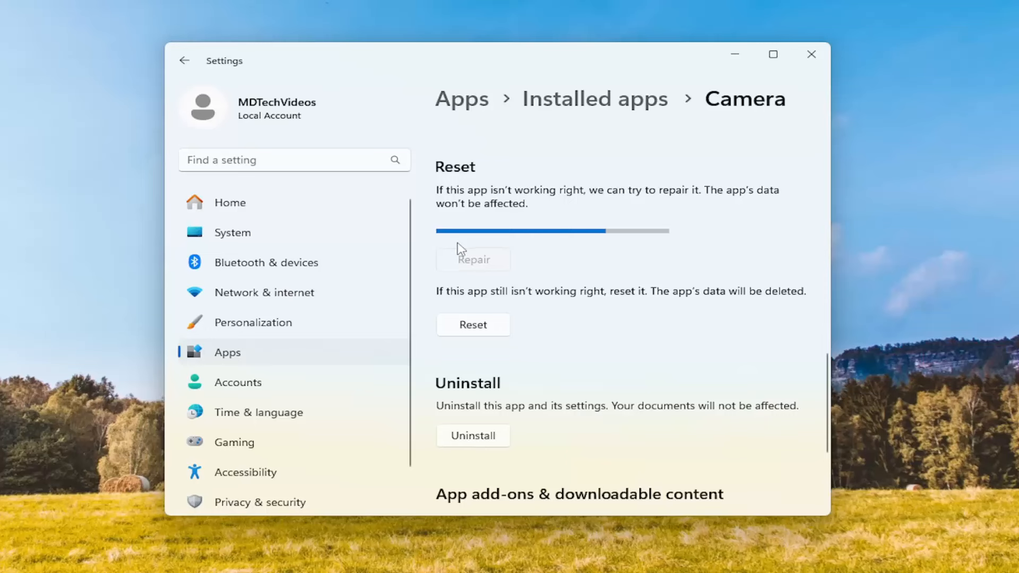
left_click(474, 259)
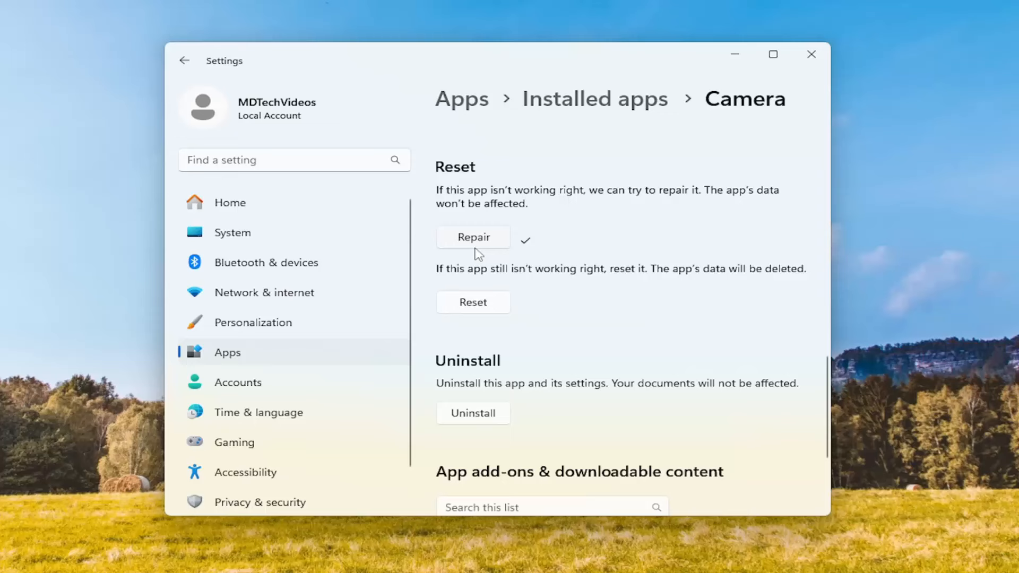
mouse_move(469, 284)
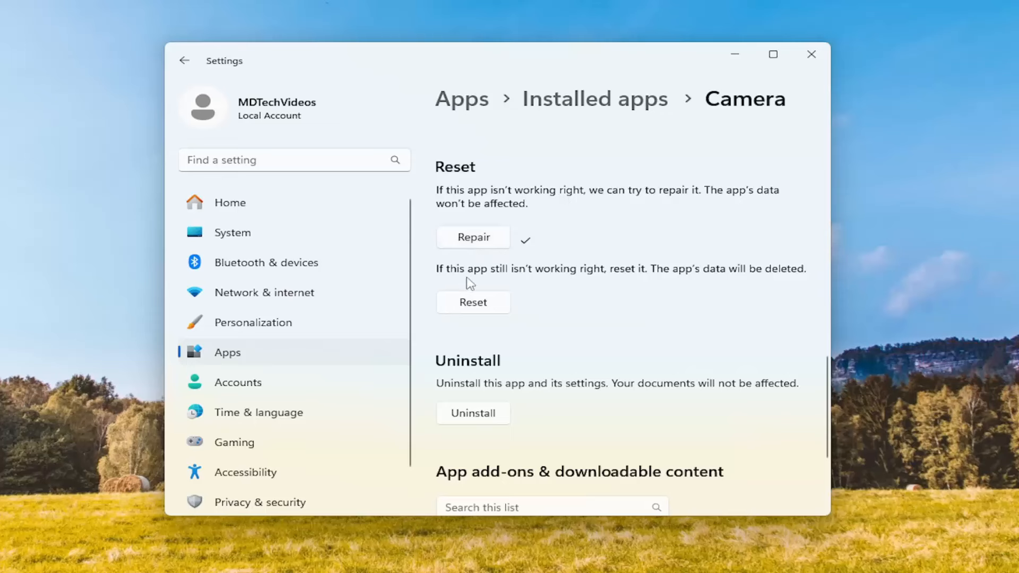
mouse_move(751, 278)
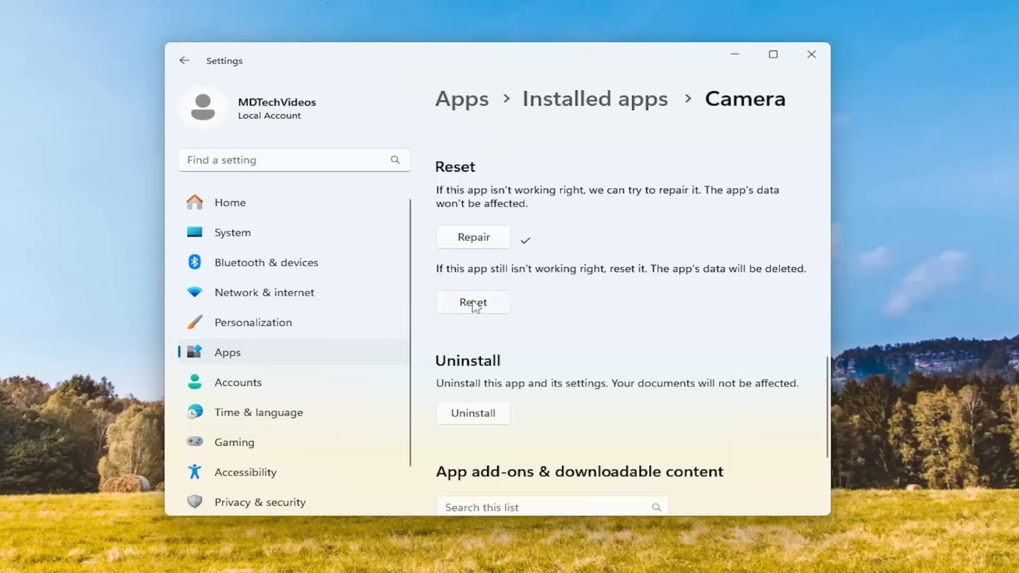
left_click(473, 302)
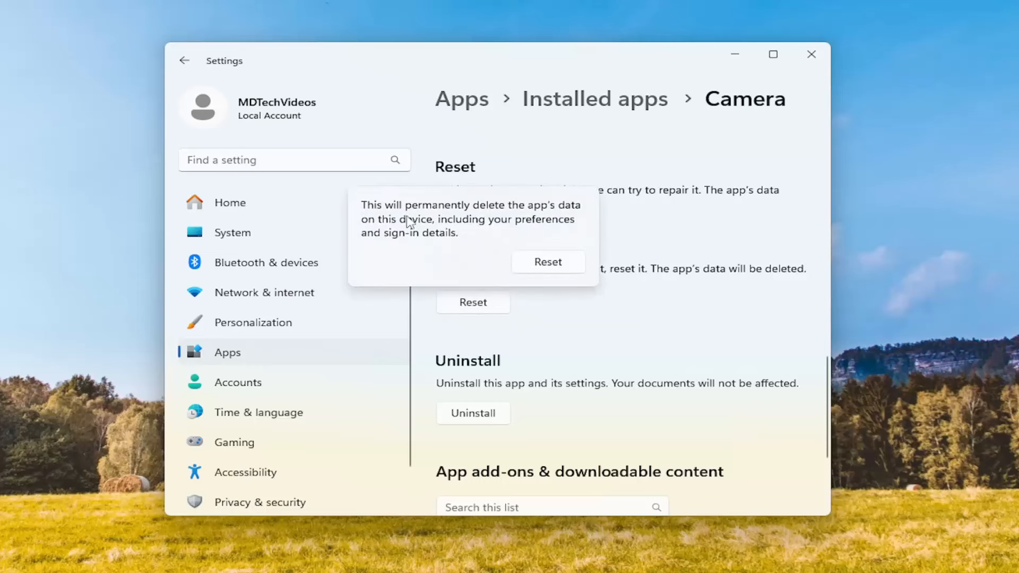
mouse_move(442, 230)
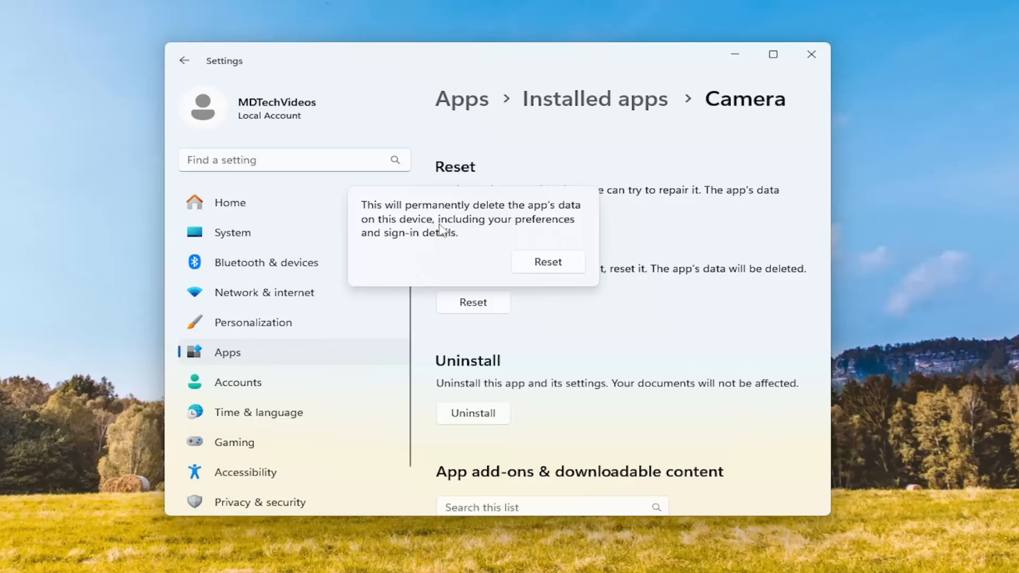